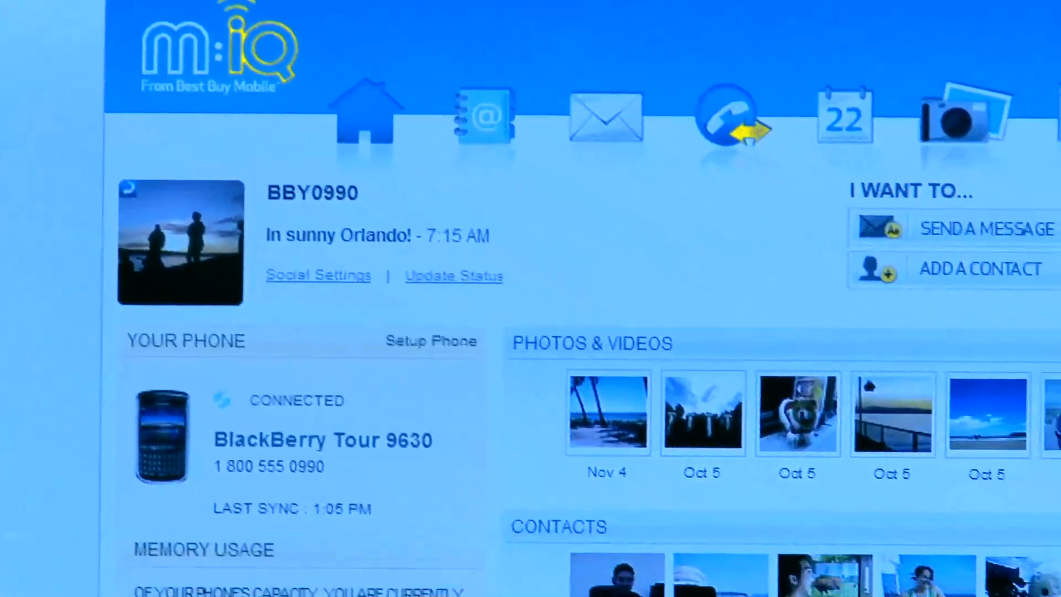
Set the lunch event's start date to Thursday, March 18, 2010 and save it.
{"action": "scroll", "scroll_direction": "down", "scroll_amount": 3}
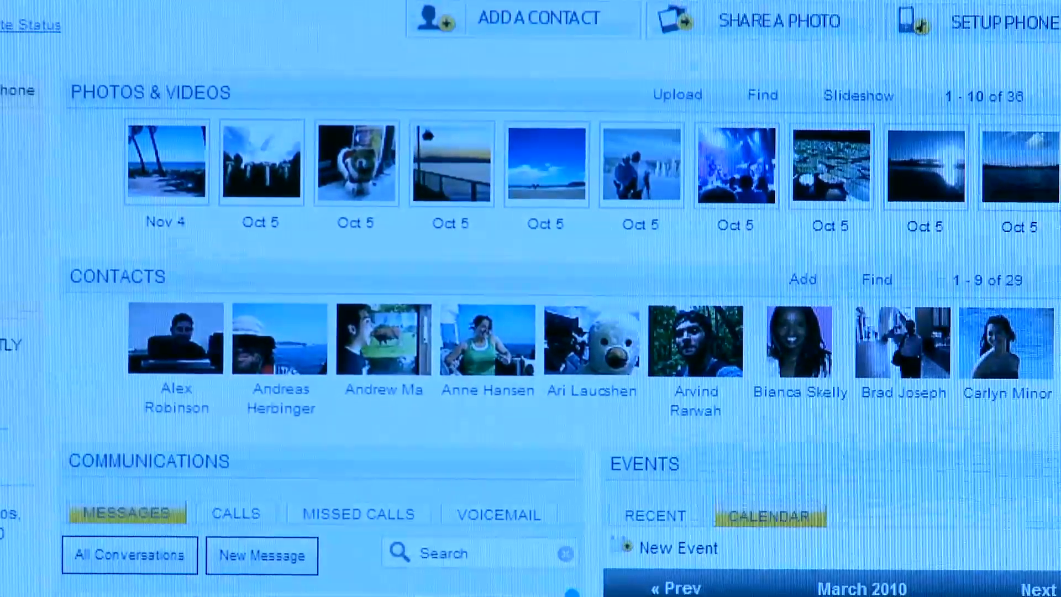
{"action": "scroll", "scroll_direction": "down", "scroll_amount": 3}
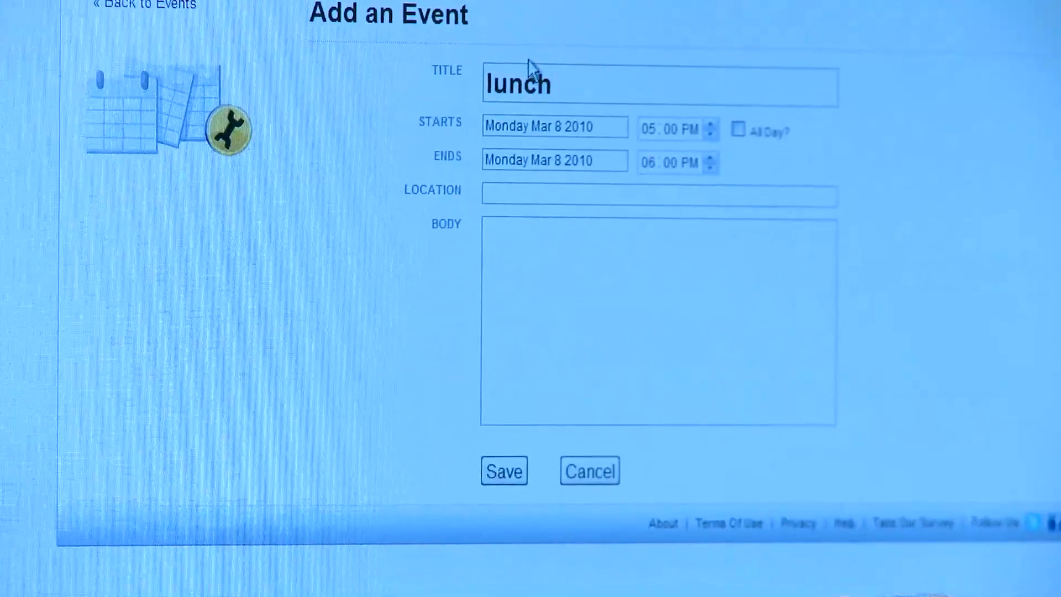
{"action": "left_click", "coordinate": [553, 126]}
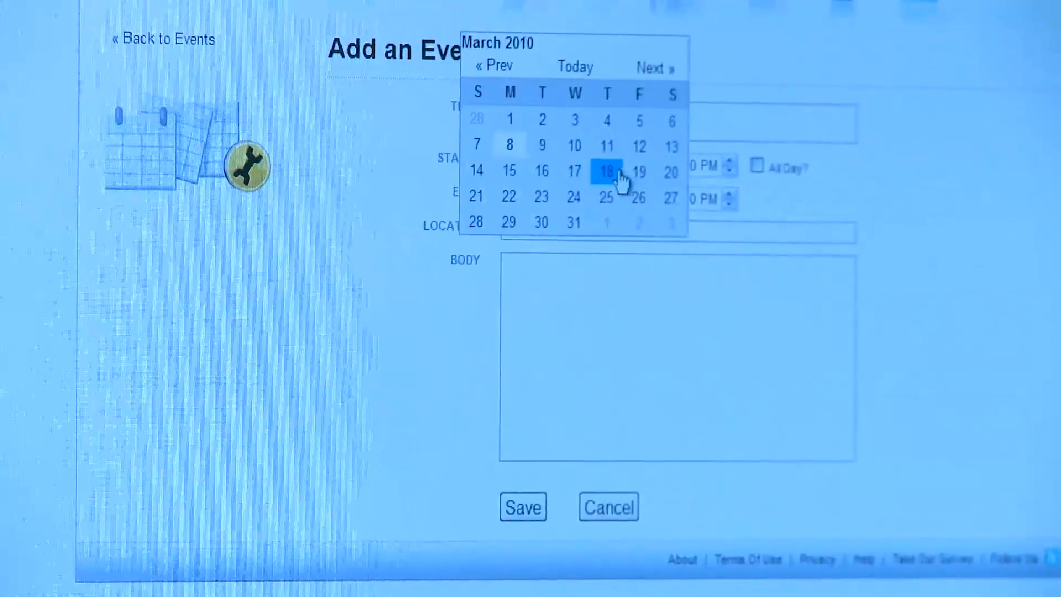
{"action": "left_click", "coordinate": [607, 171]}
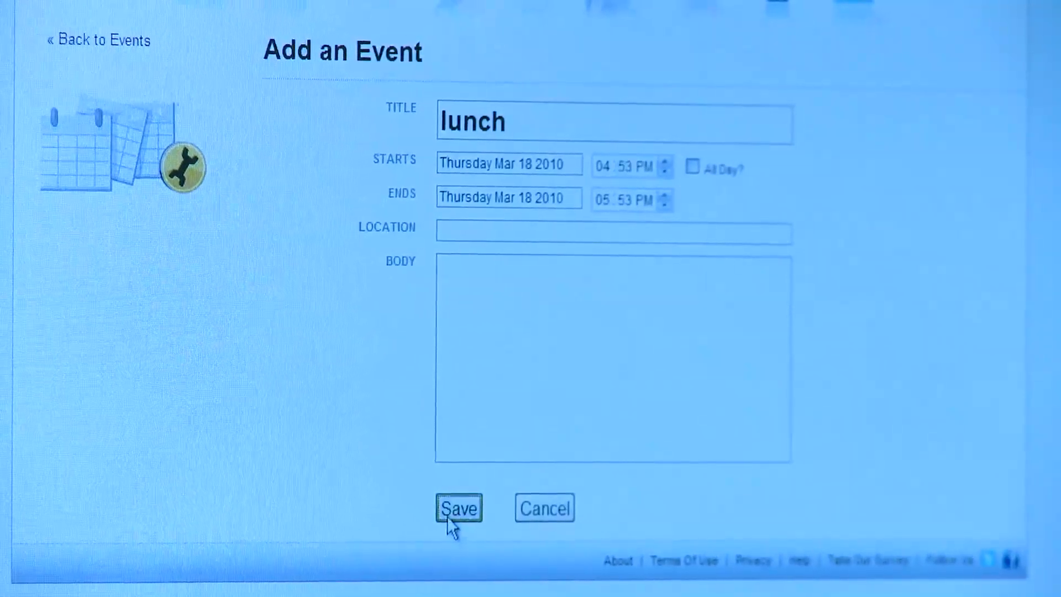
{"action": "left_click", "coordinate": [458, 508]}
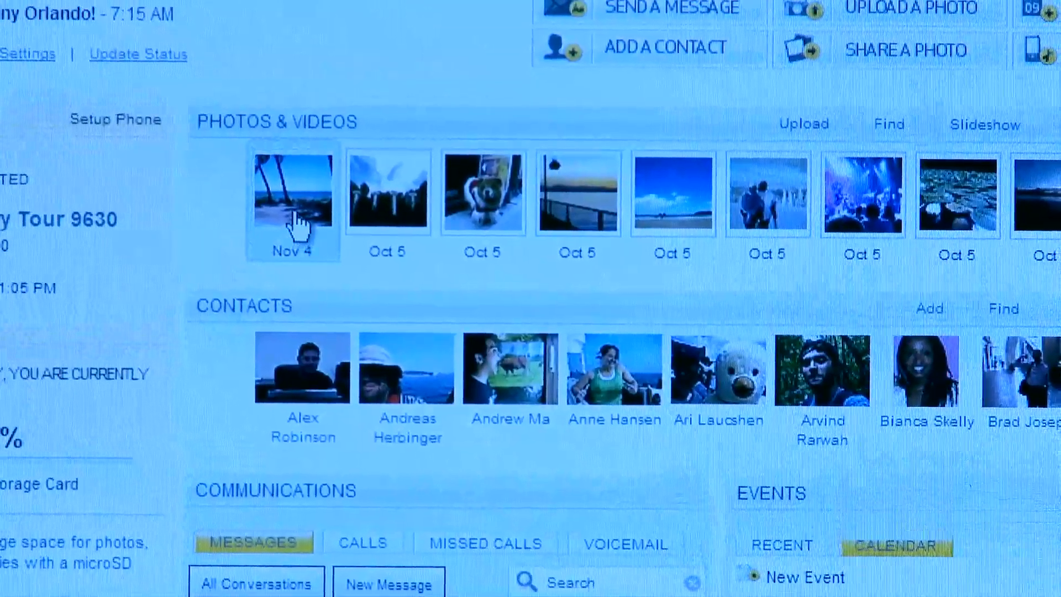
Select the Nov 4 "Palmy day" beach photo to share it by email.
{"action": "left_click", "coordinate": [292, 192]}
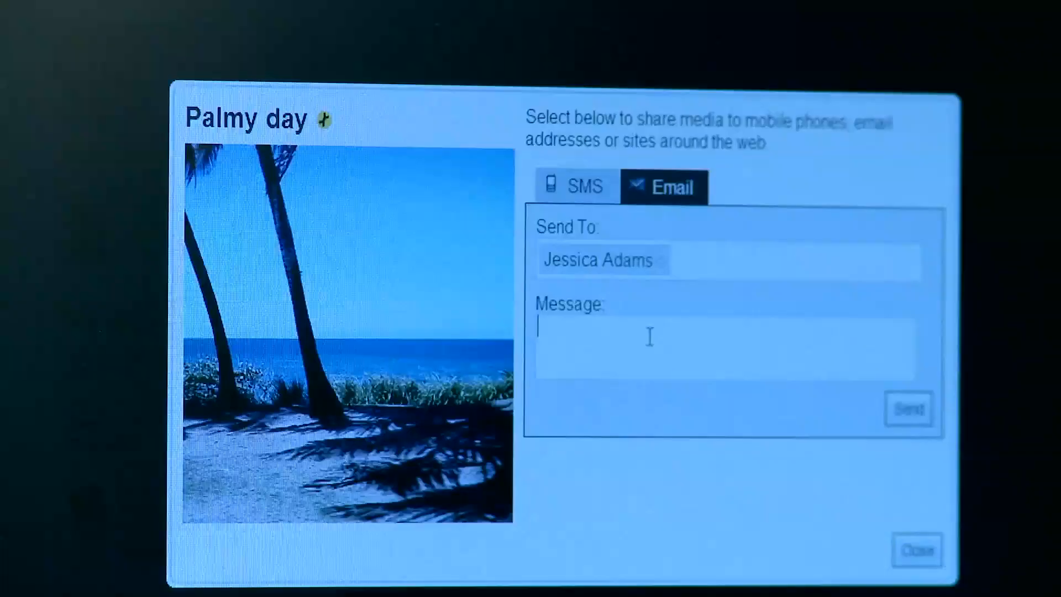
Send the "Palmy day" photo by email with the message "great view".
{"action": "type", "text": "great view"}
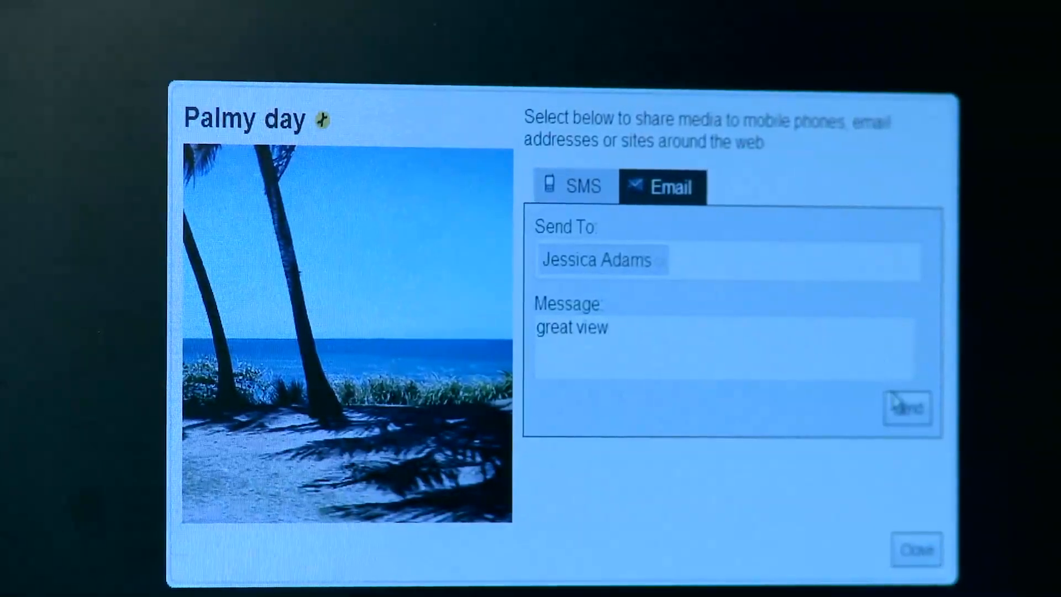
{"action": "left_click", "coordinate": [906, 408]}
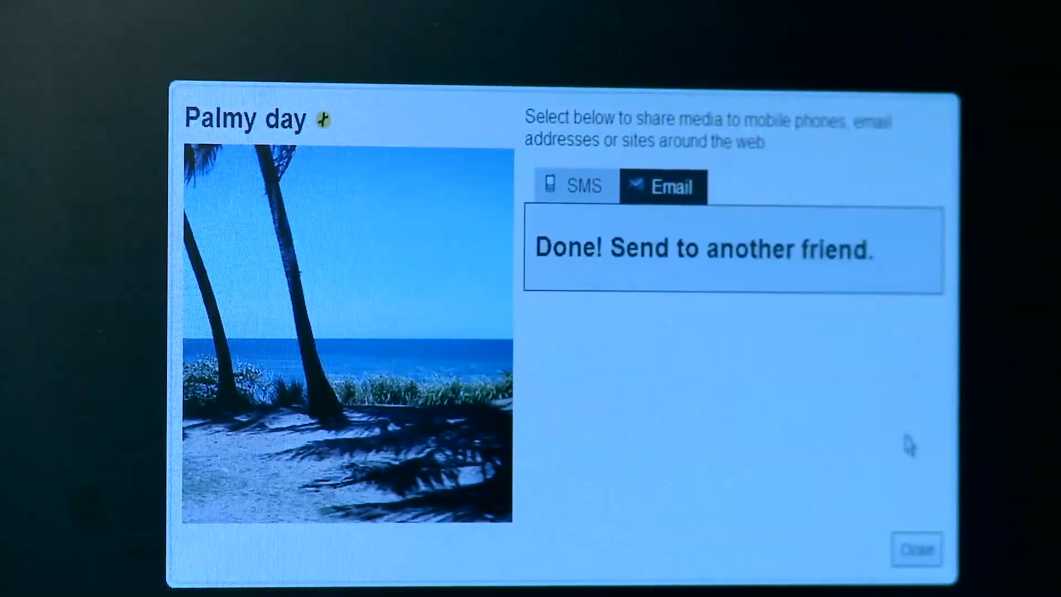